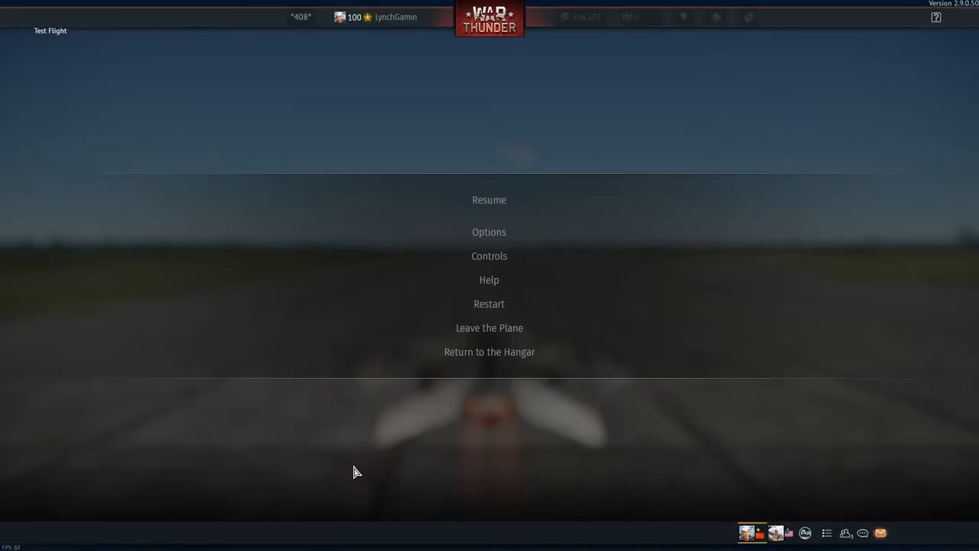
mouse_move(370, 263)
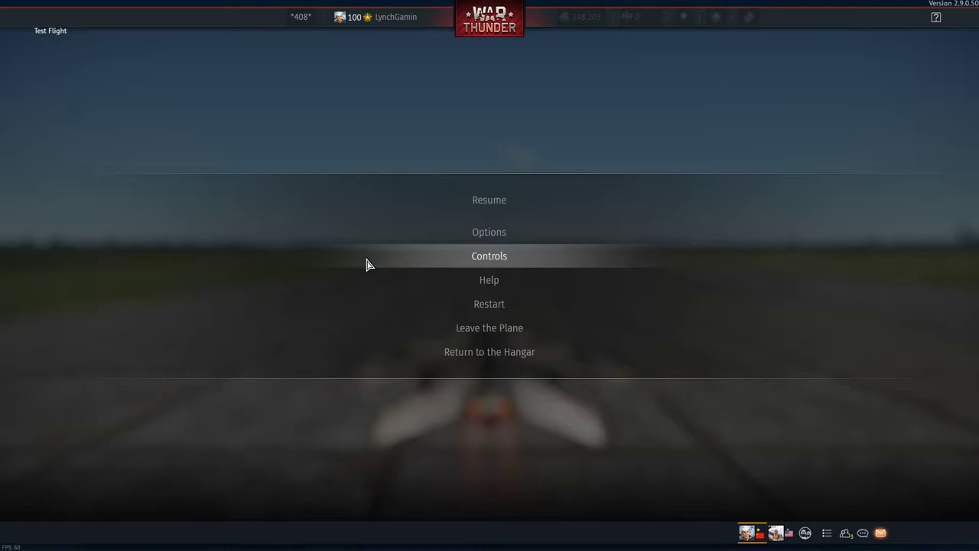
mouse_move(406, 260)
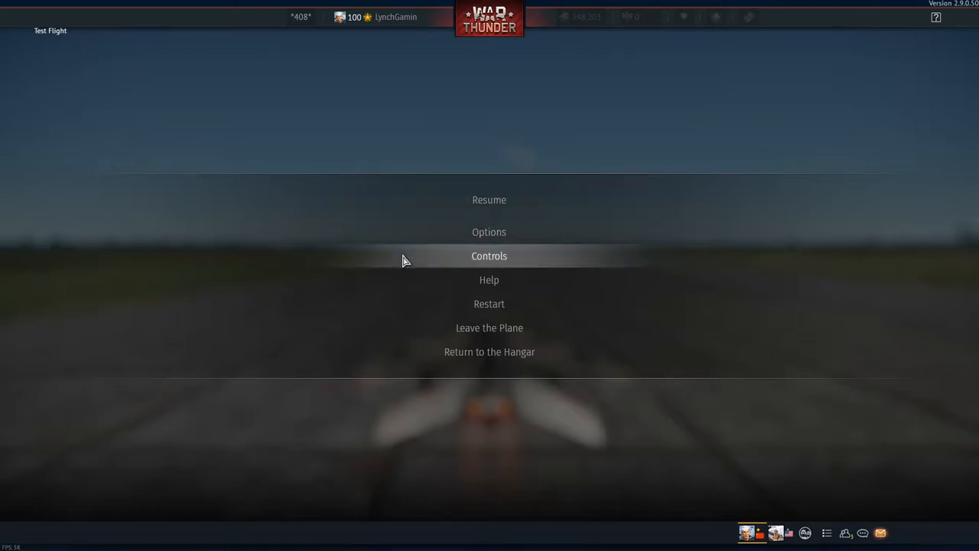
mouse_move(487, 266)
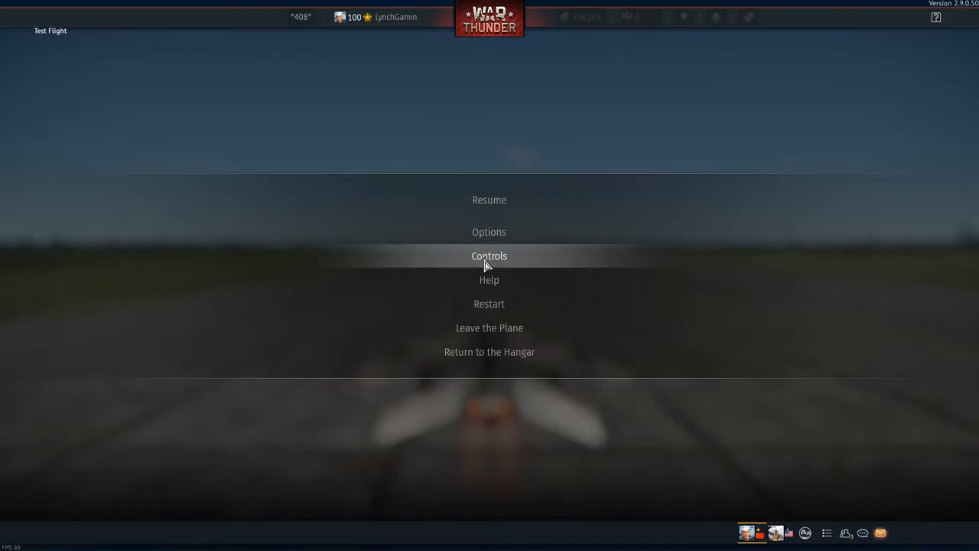
Open the aircraft Controls settings from the test flight's pause menu
click(489, 255)
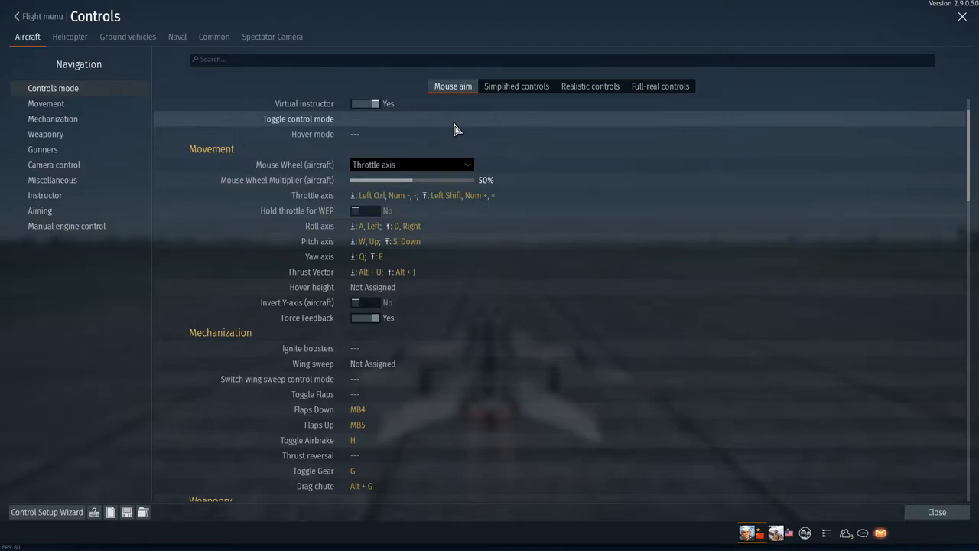
mouse_move(725, 40)
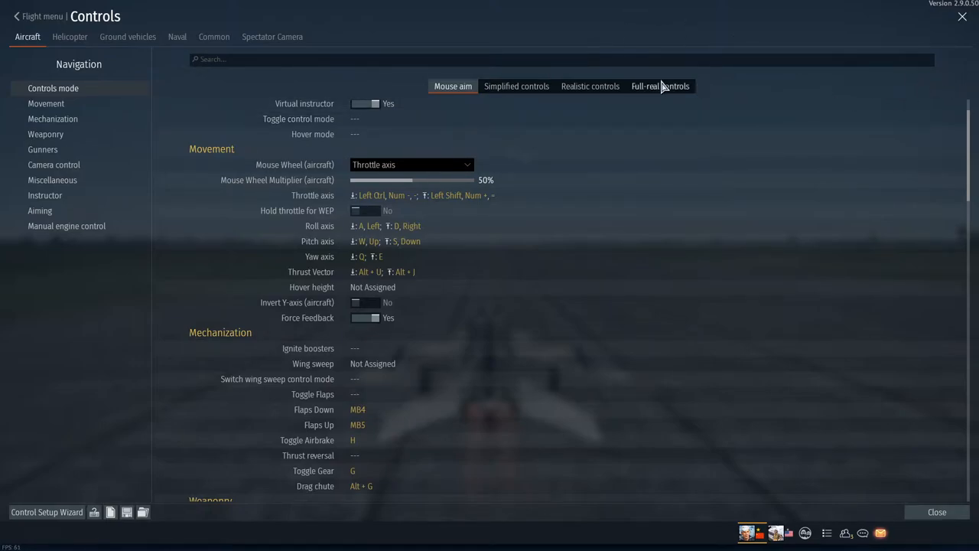
Switch to Full-real controls and select the Hover height binding in Movement
click(661, 86)
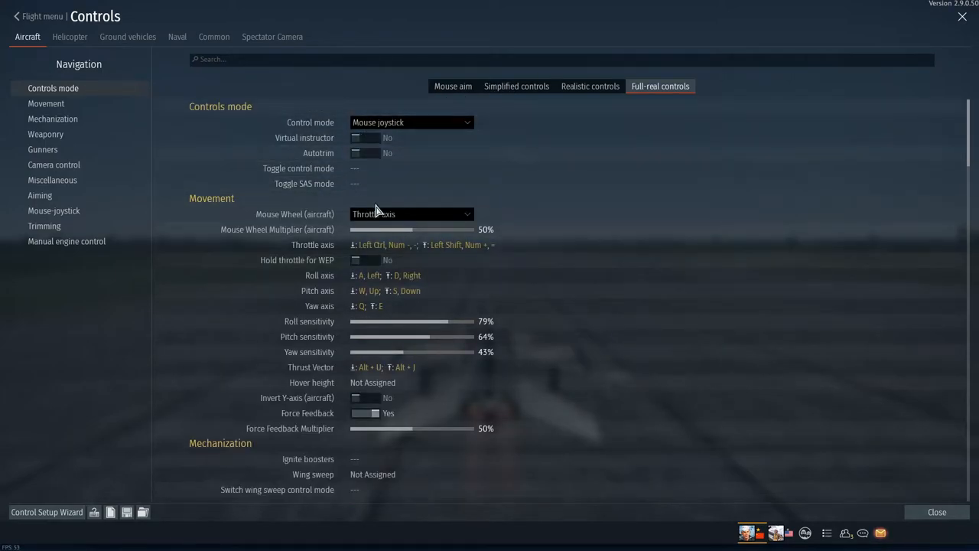
scroll(down, 3)
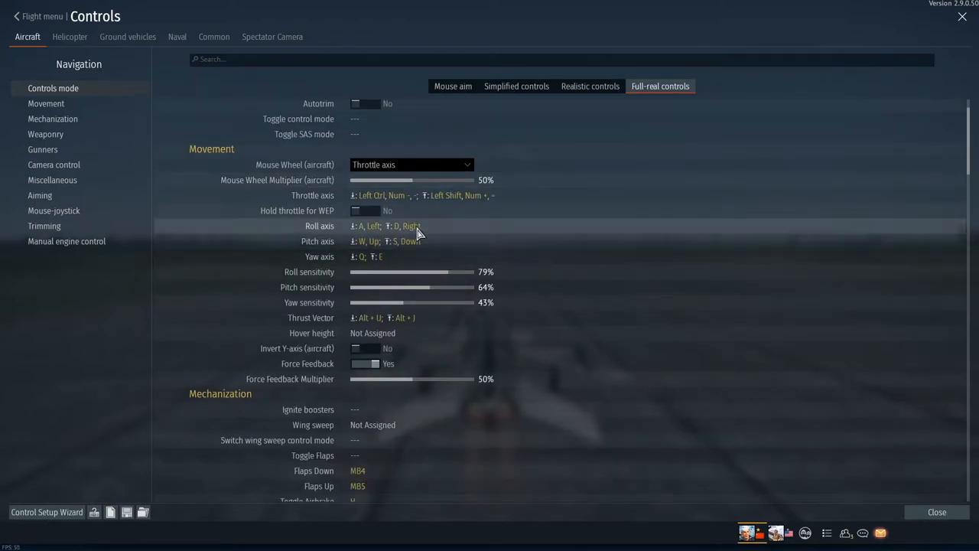
mouse_move(338, 230)
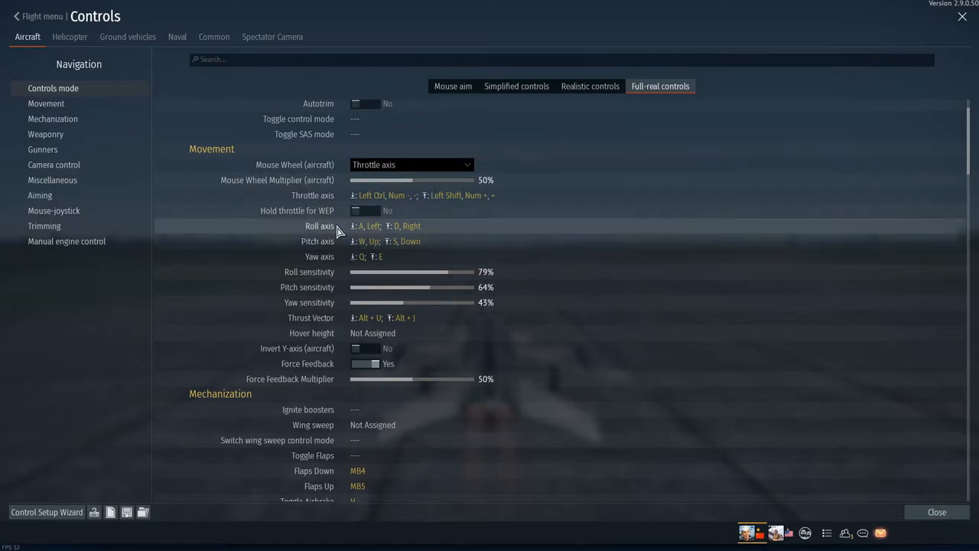
mouse_move(454, 271)
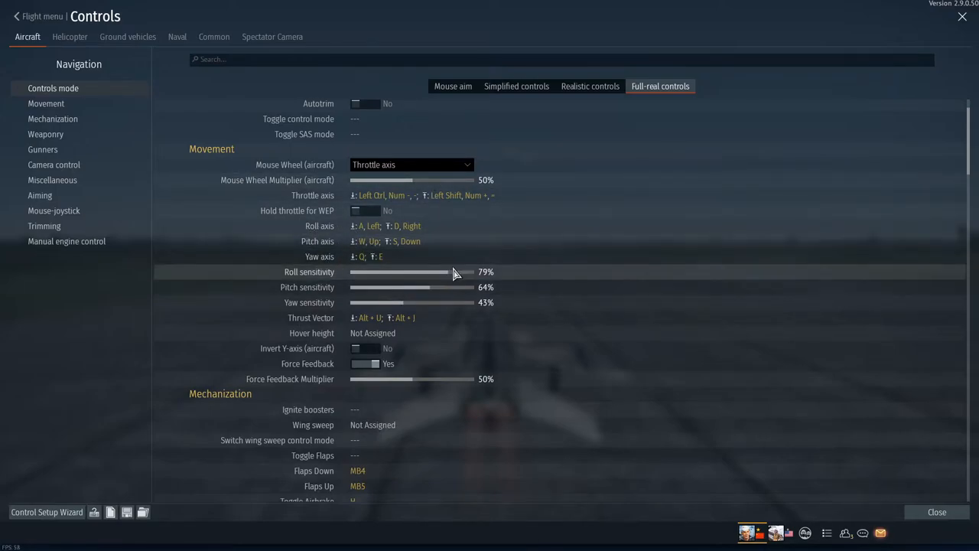
scroll(down, 3)
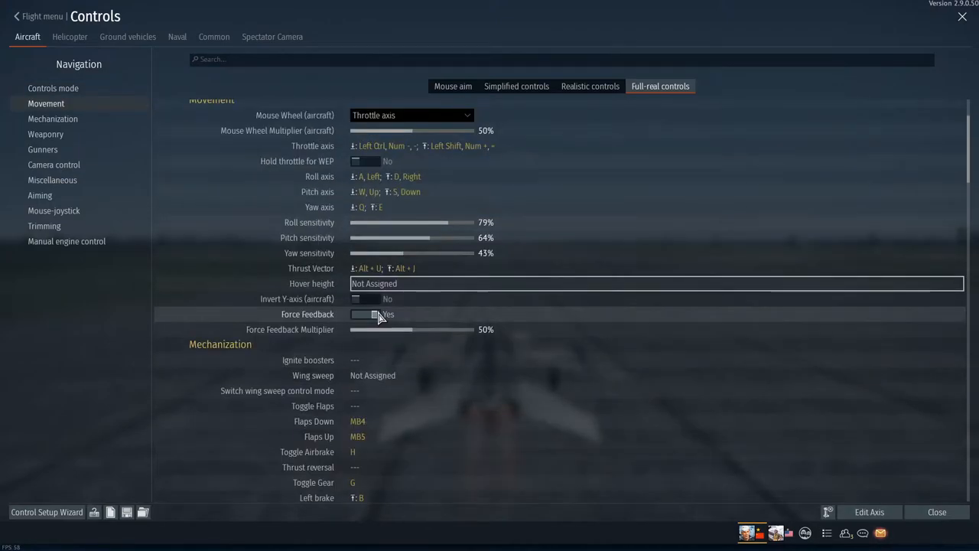
click(366, 313)
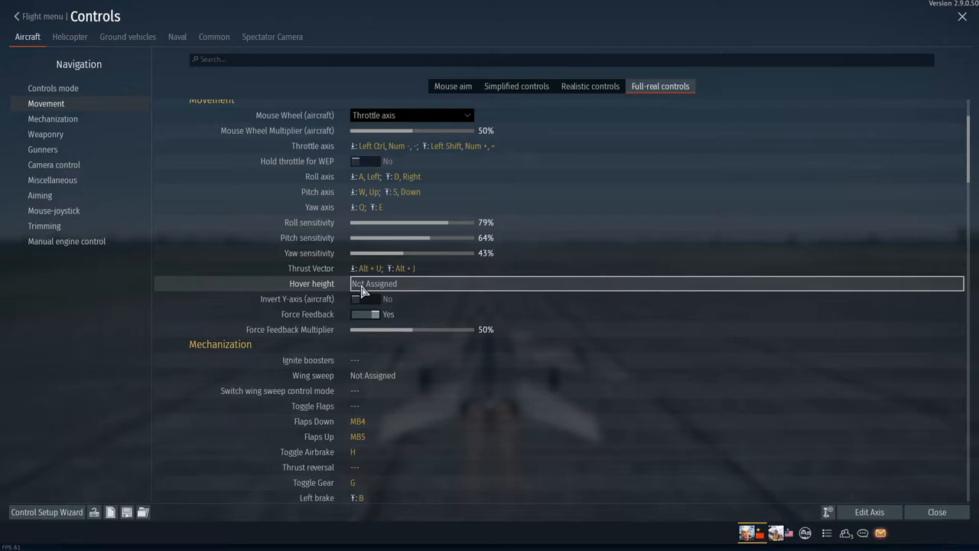
Set the Hover height axis to relative control at 40% sensitivity and confirm
scroll(down, 3)
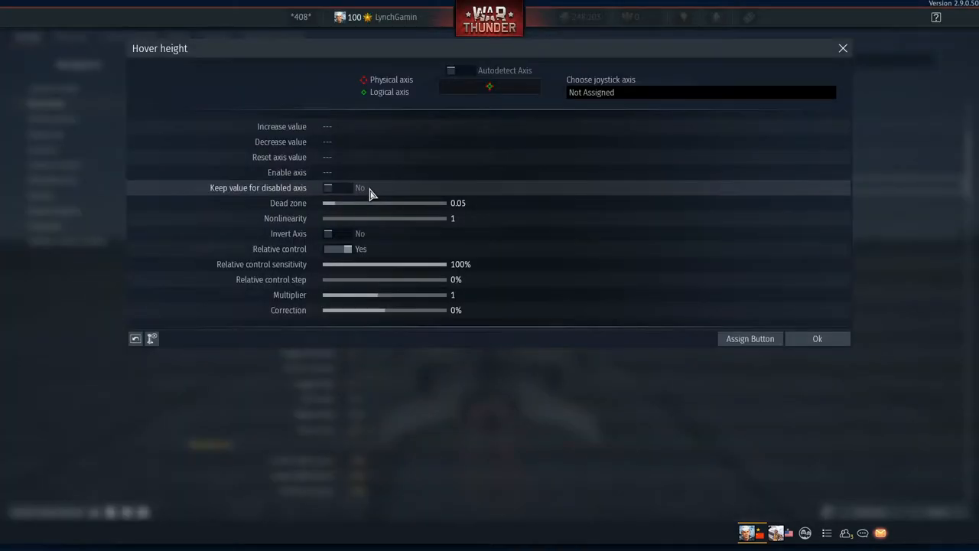
mouse_move(338, 128)
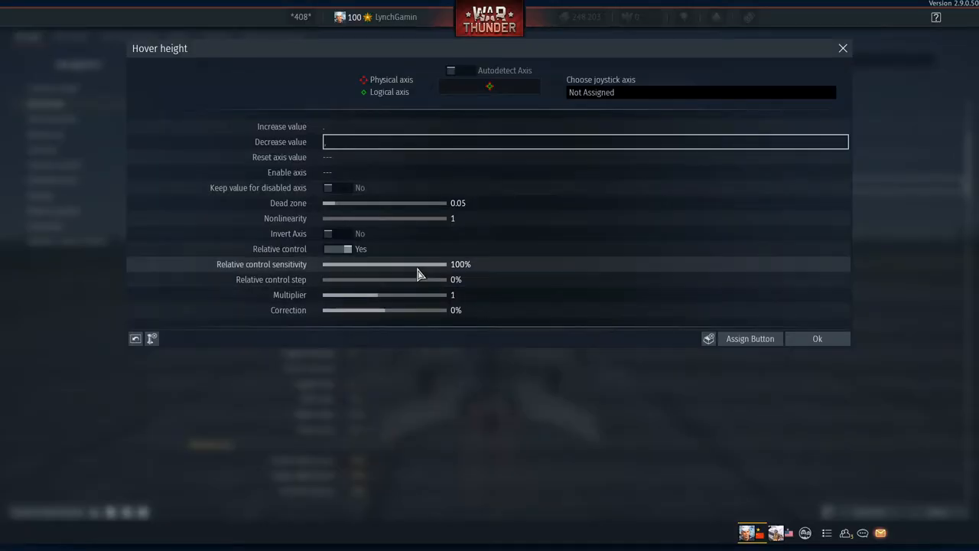
click(328, 249)
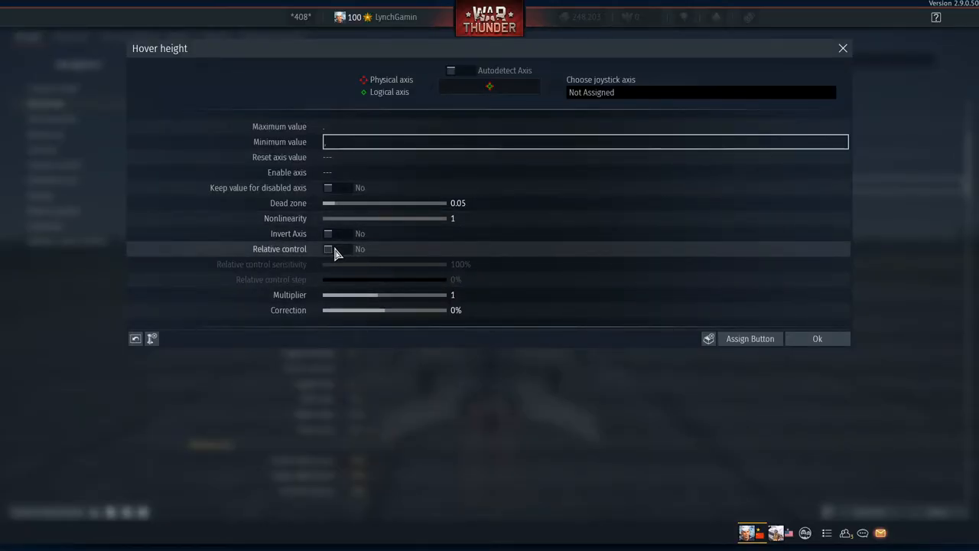
click(335, 249)
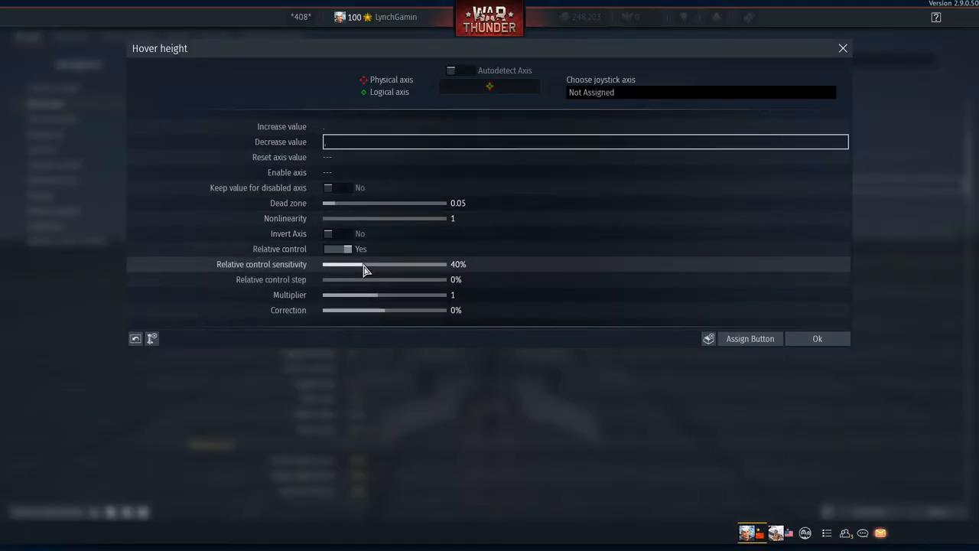
mouse_move(506, 286)
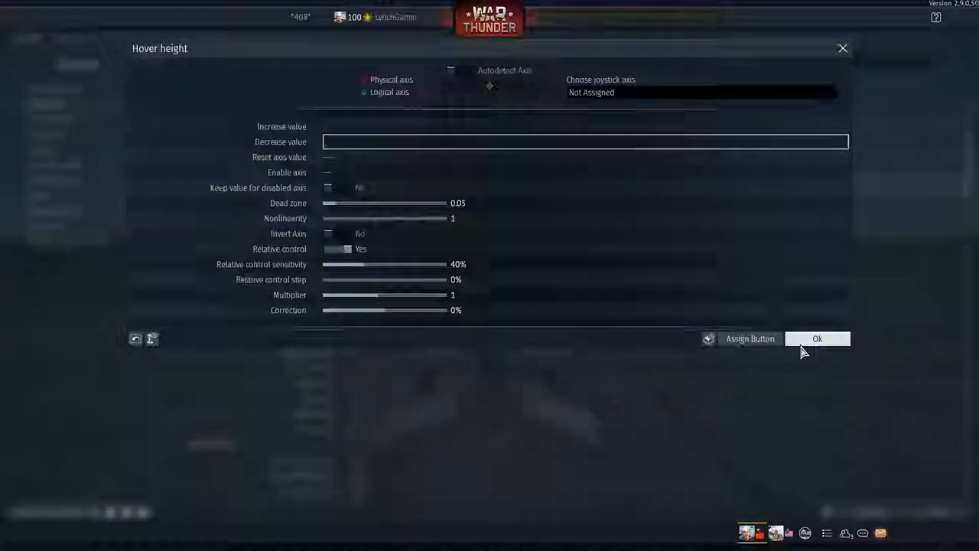
click(817, 338)
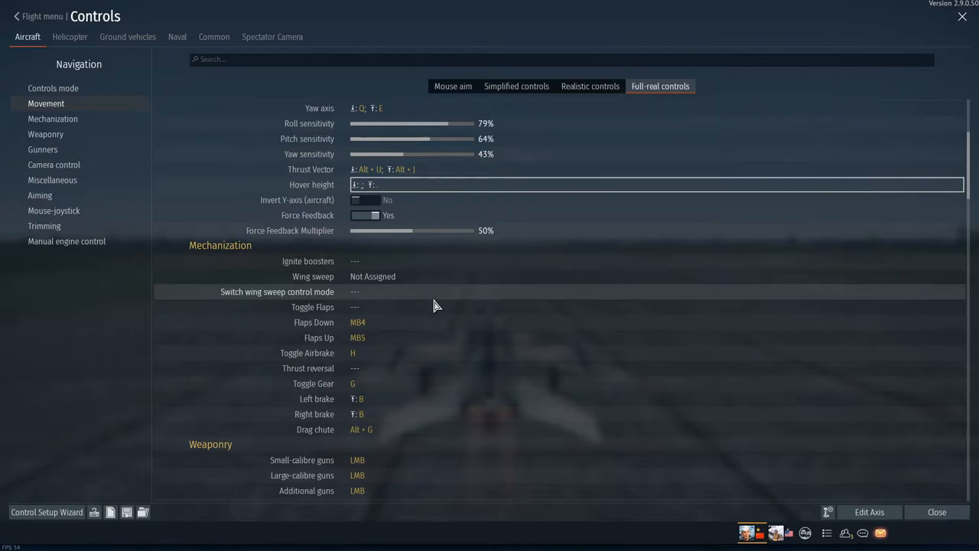
mouse_move(405, 75)
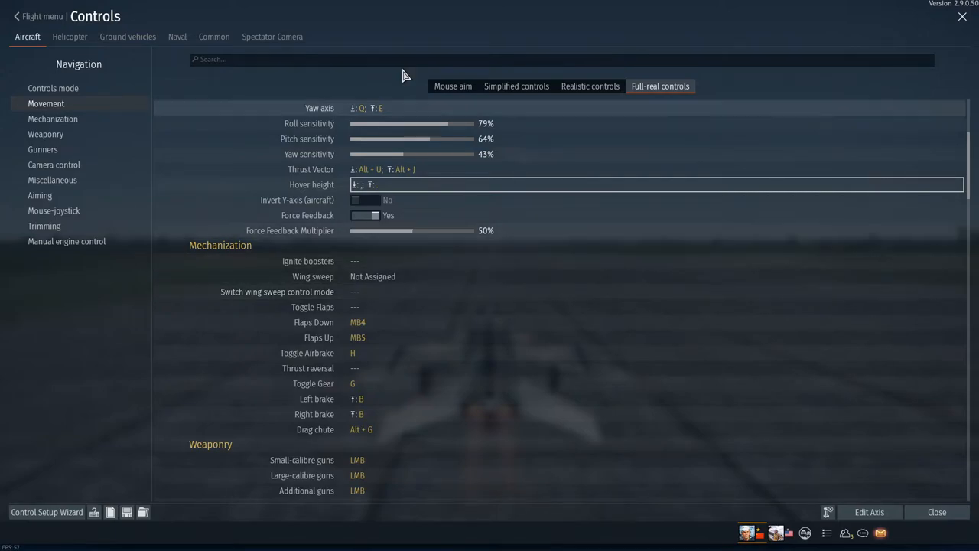
mouse_move(364, 268)
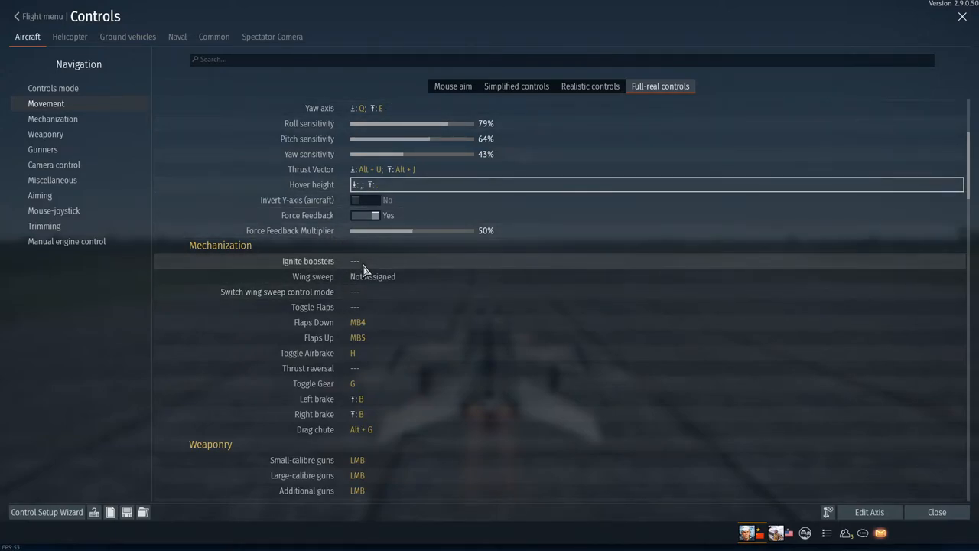
scroll(down, 3)
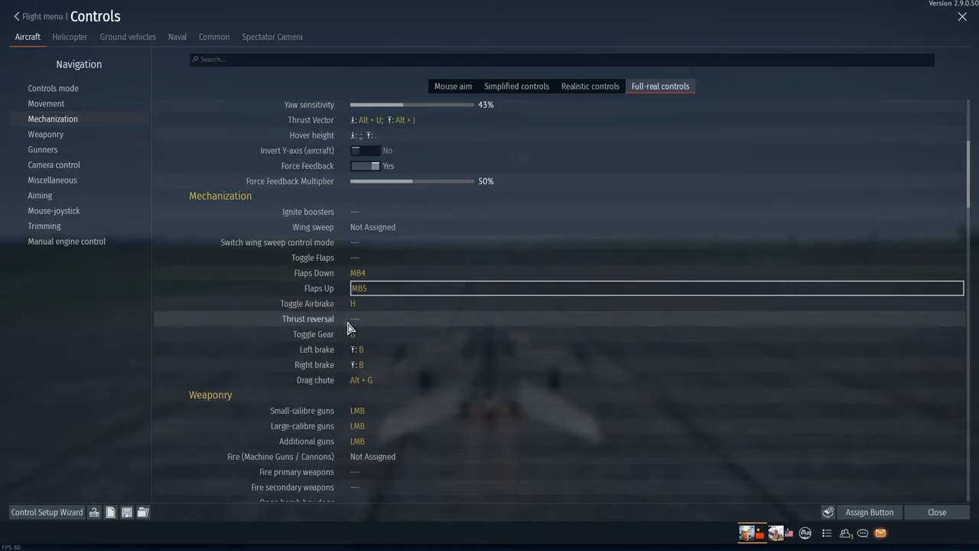
scroll(down, 3)
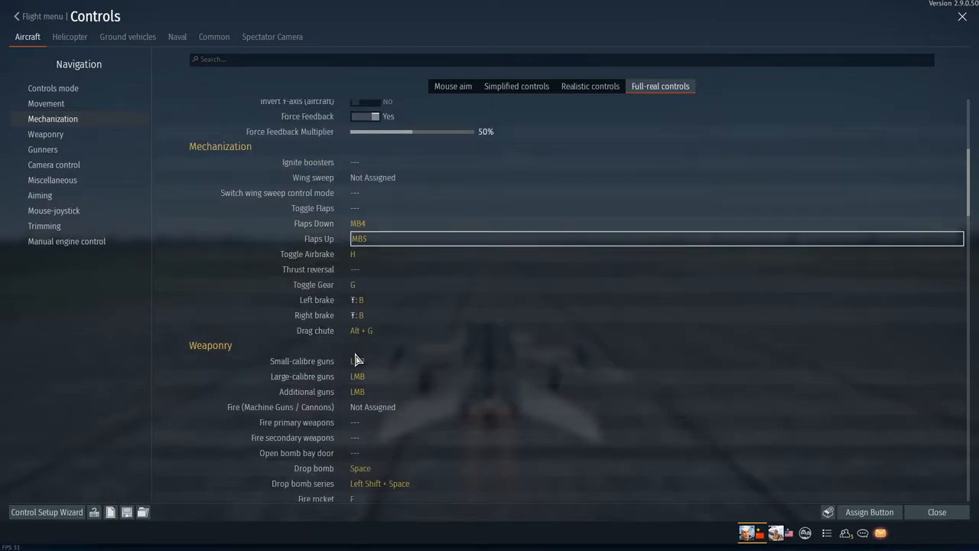
scroll(down, 3)
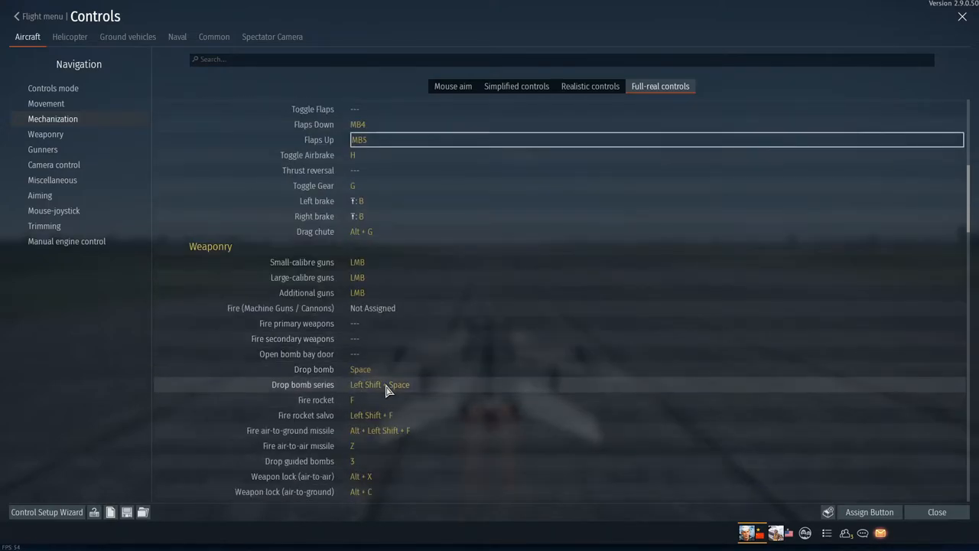
Bind air-to-air missile to Z, guided bombs to 3, and aimed-weapon axes to Alt+A/D and Alt+S/W
click(379, 384)
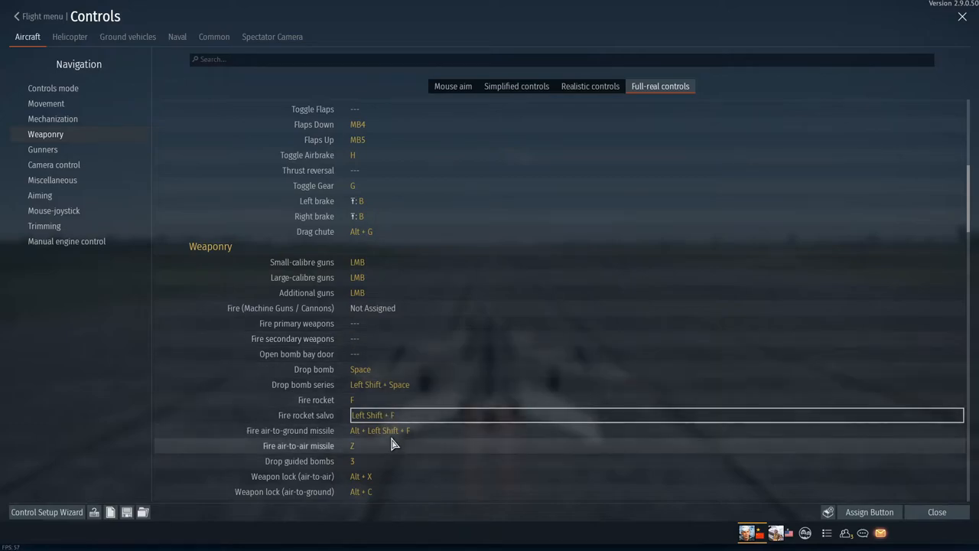
mouse_move(391, 434)
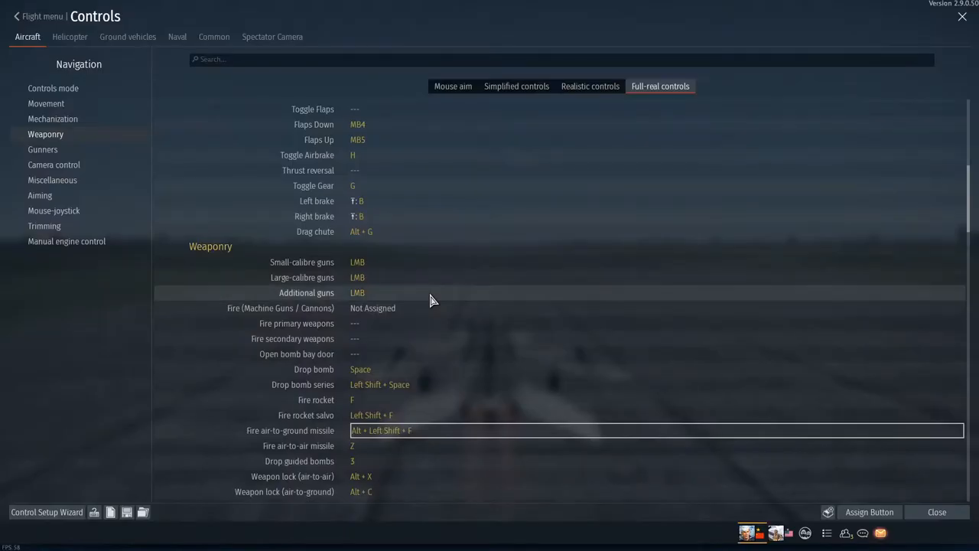
scroll(down, 3)
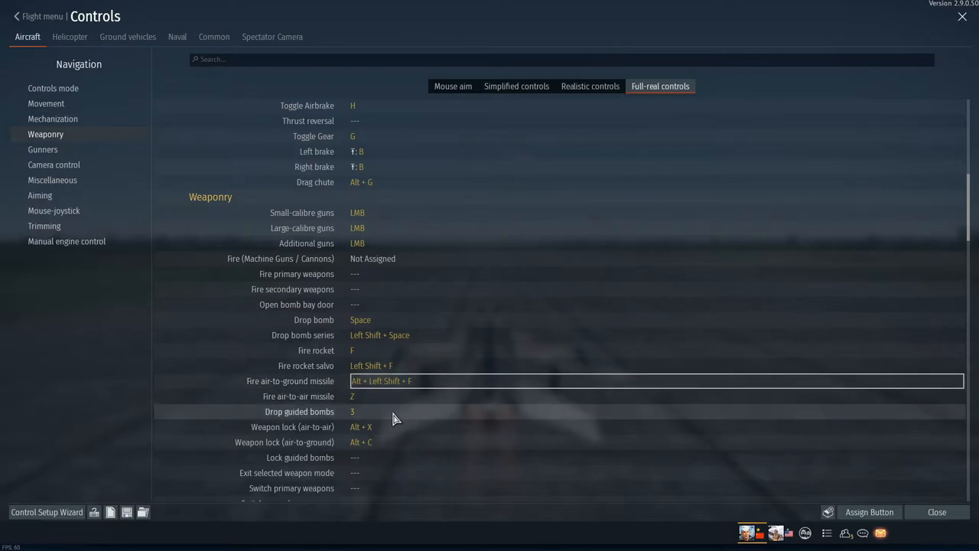
mouse_move(373, 410)
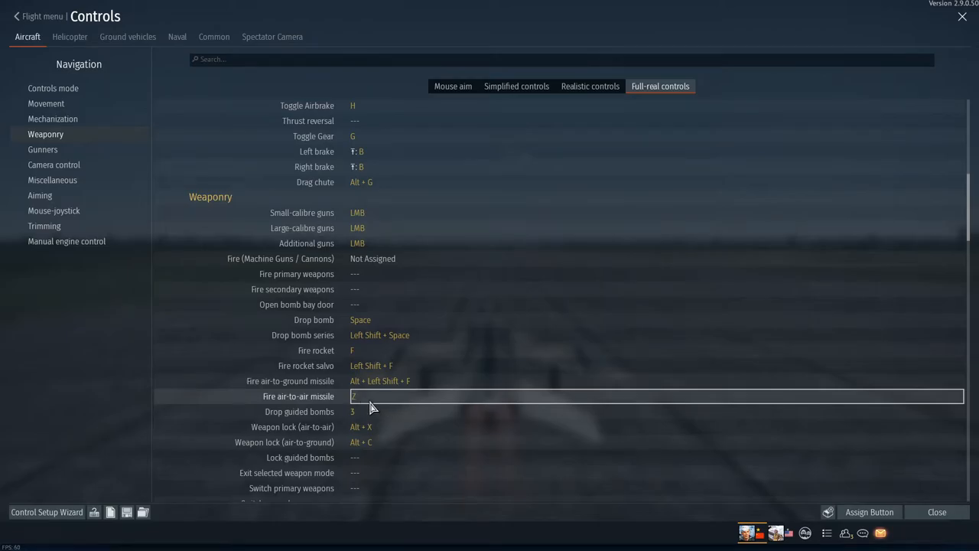
scroll(down, 3)
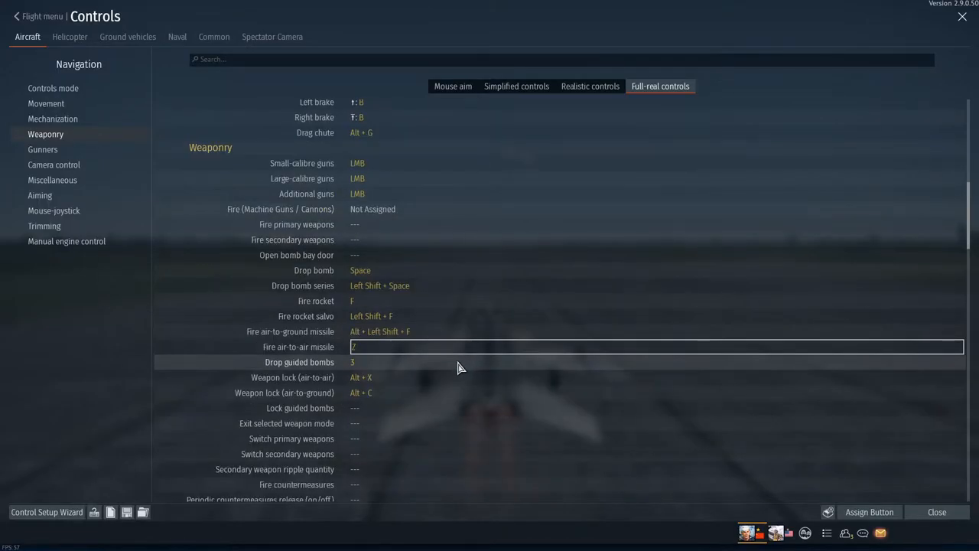
mouse_move(375, 399)
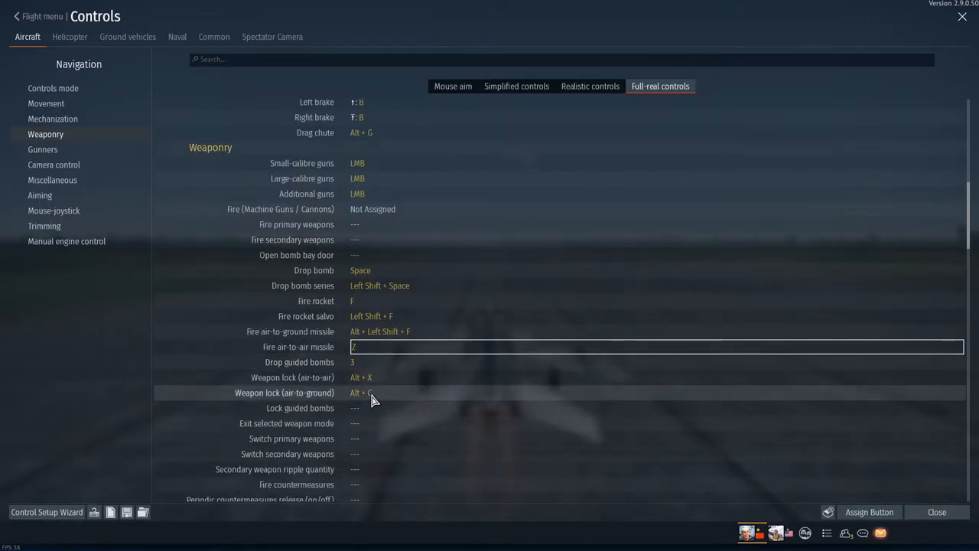
scroll(down, 3)
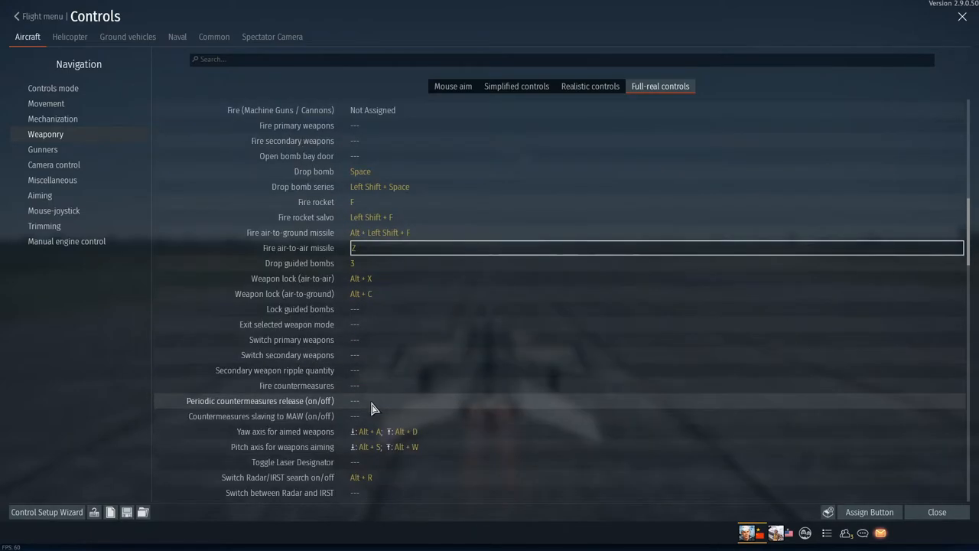
scroll(down, 3)
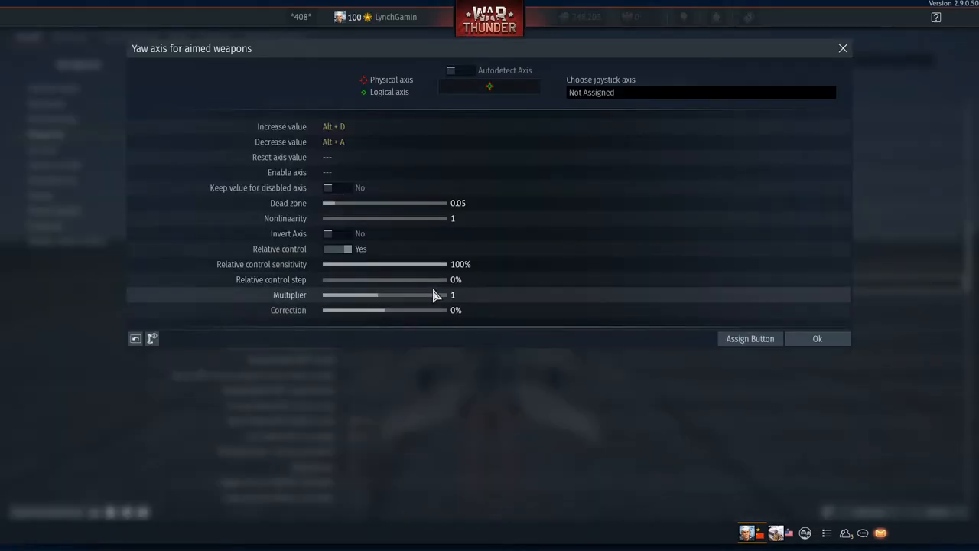
click(817, 338)
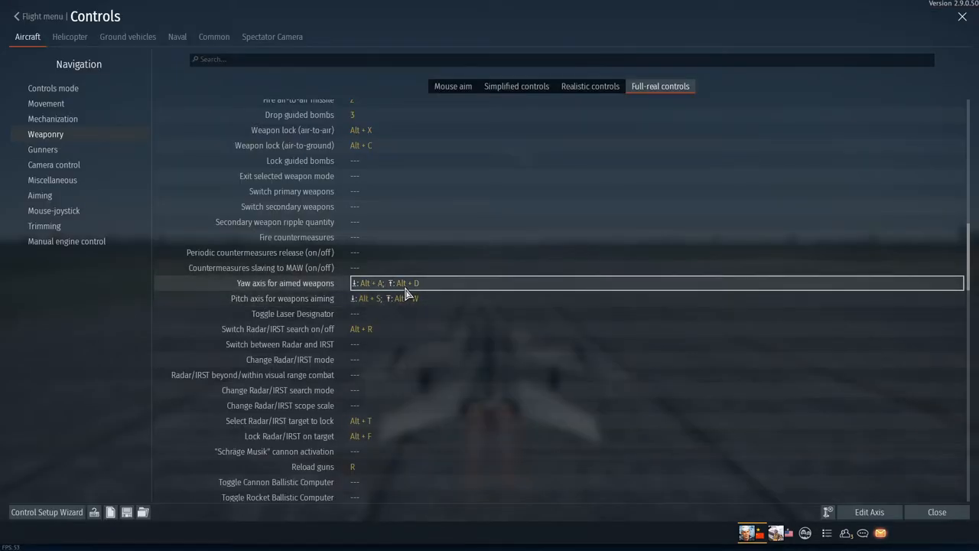
mouse_move(391, 295)
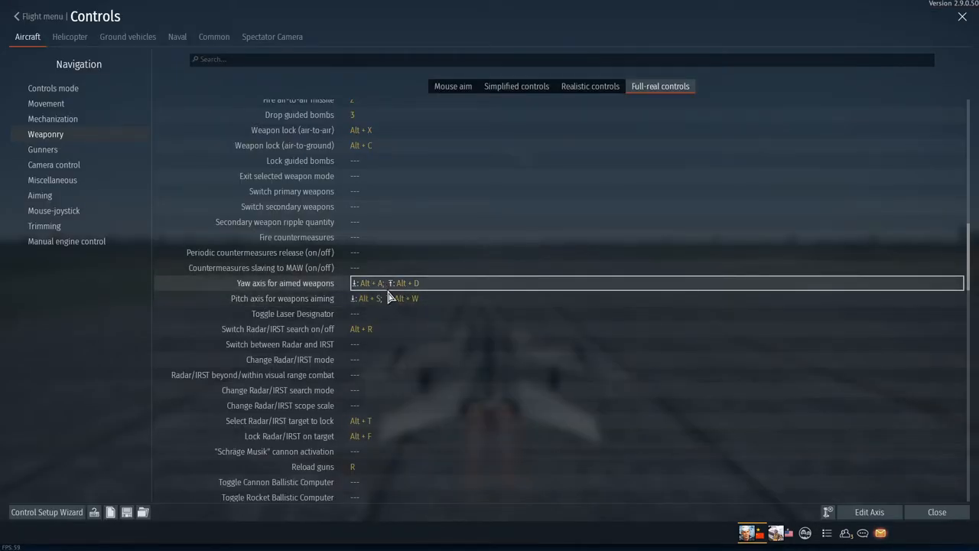
scroll(down, 3)
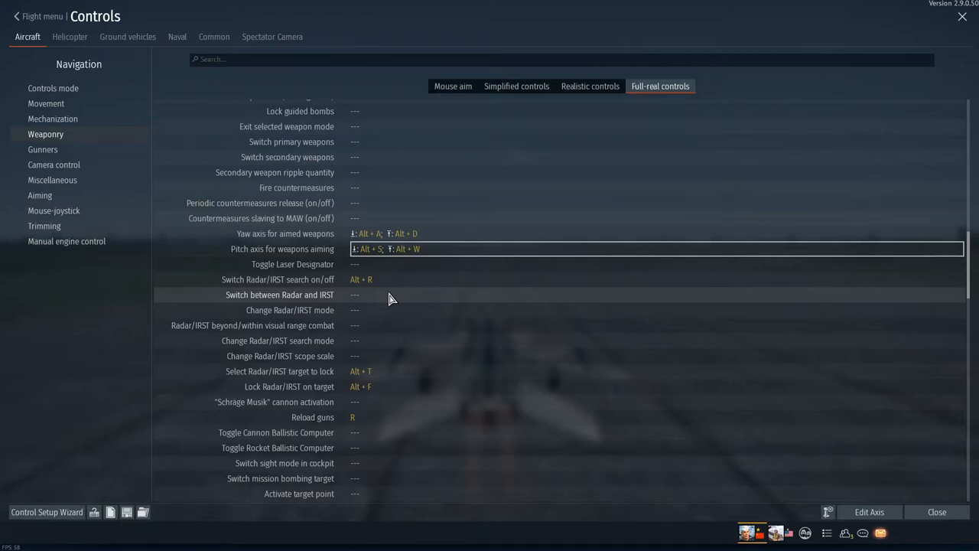
mouse_move(404, 256)
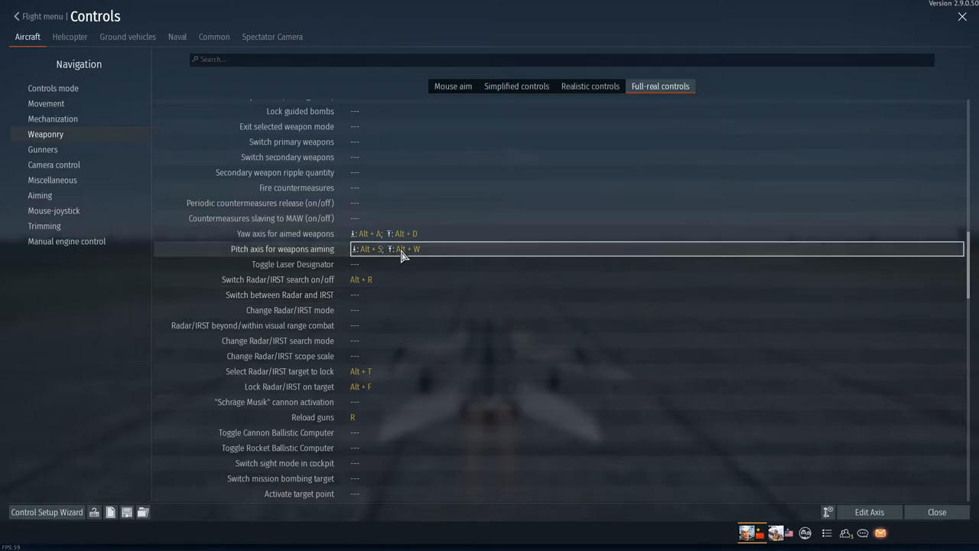
scroll(down, 3)
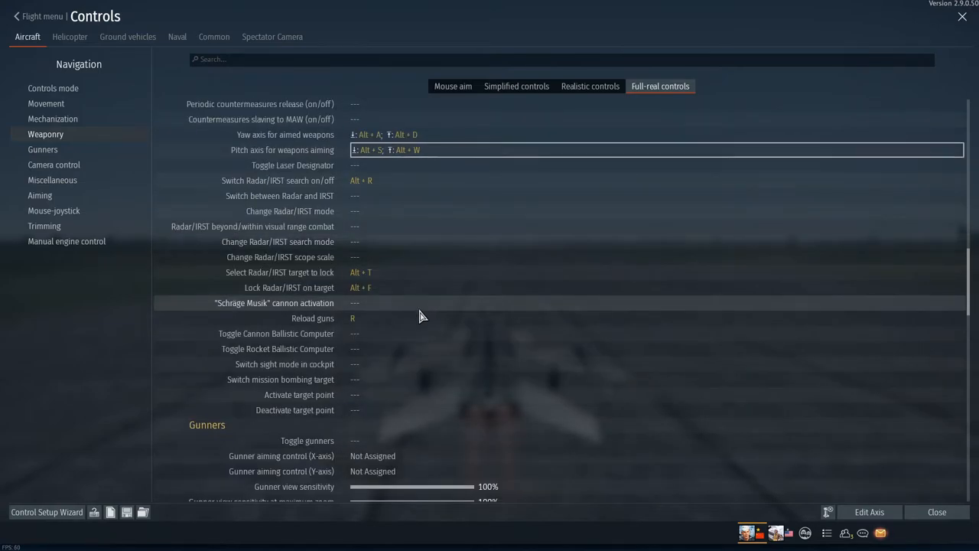
scroll(down, 3)
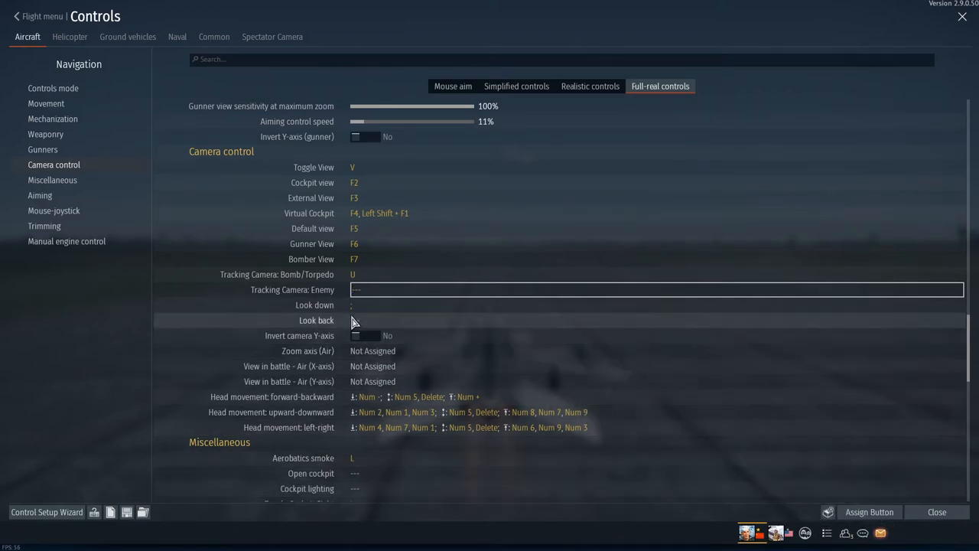
Assign new keys to Look down and Toggle Cockpit Sight
scroll(down, 3)
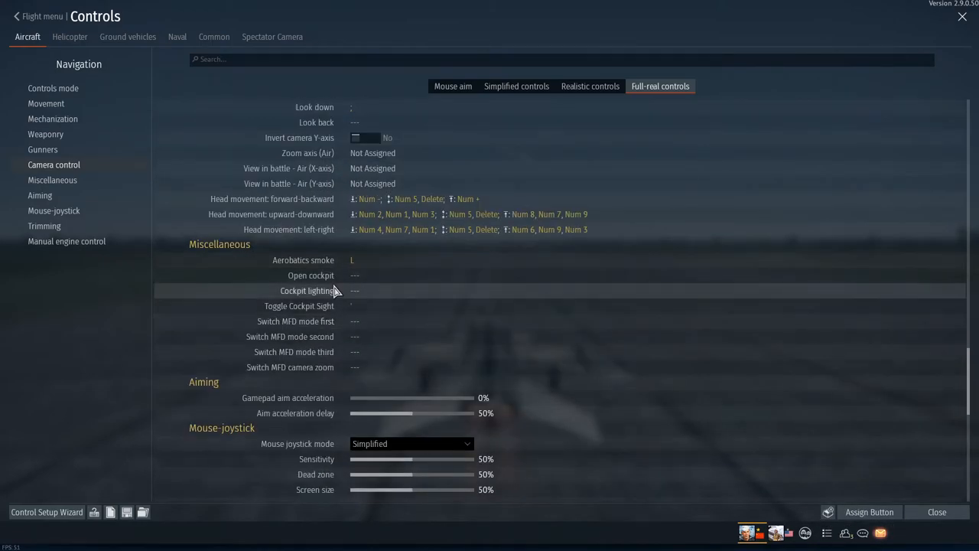
mouse_move(362, 321)
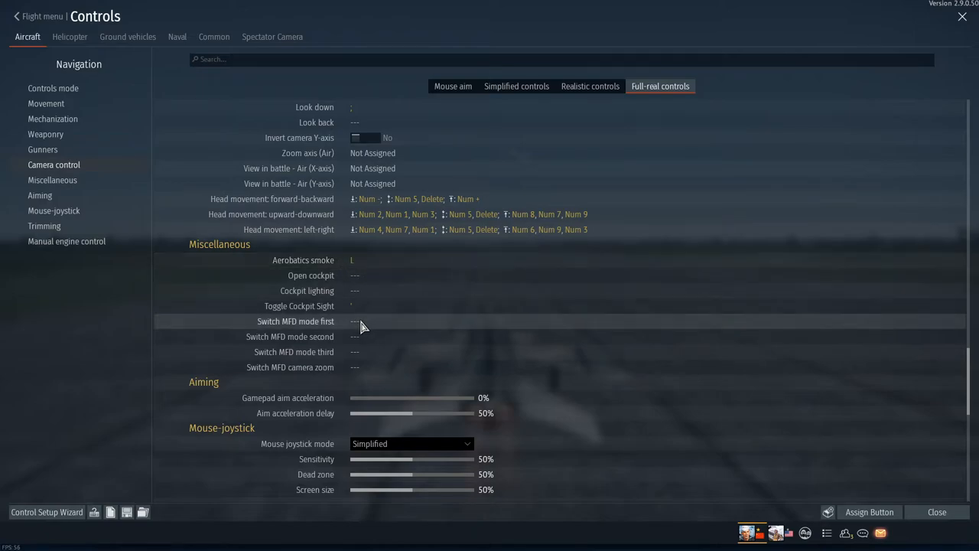
click(374, 306)
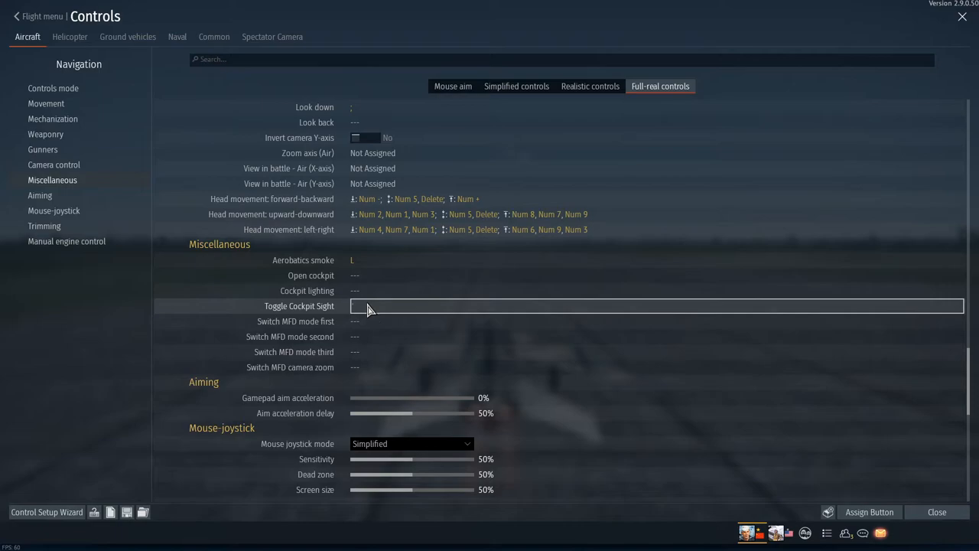
scroll(down, 3)
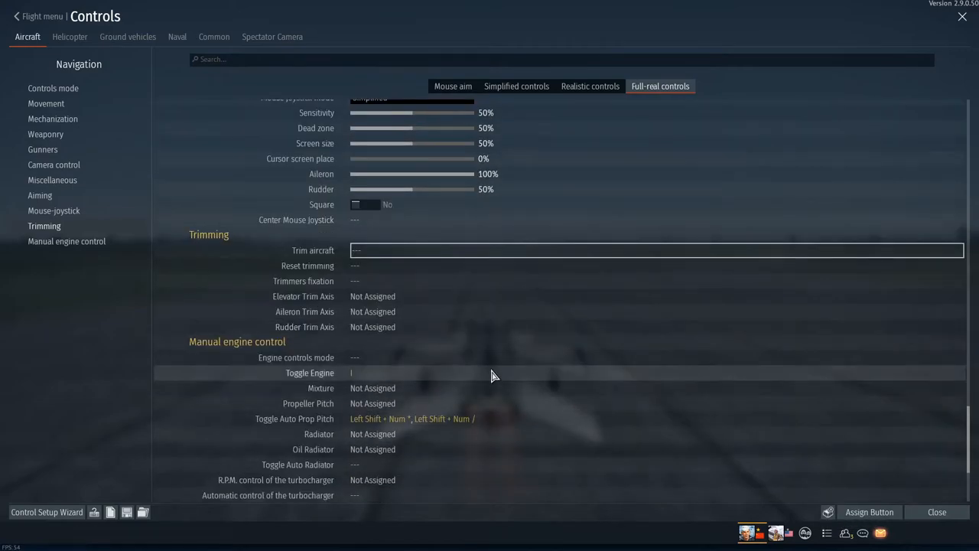
scroll(down, 3)
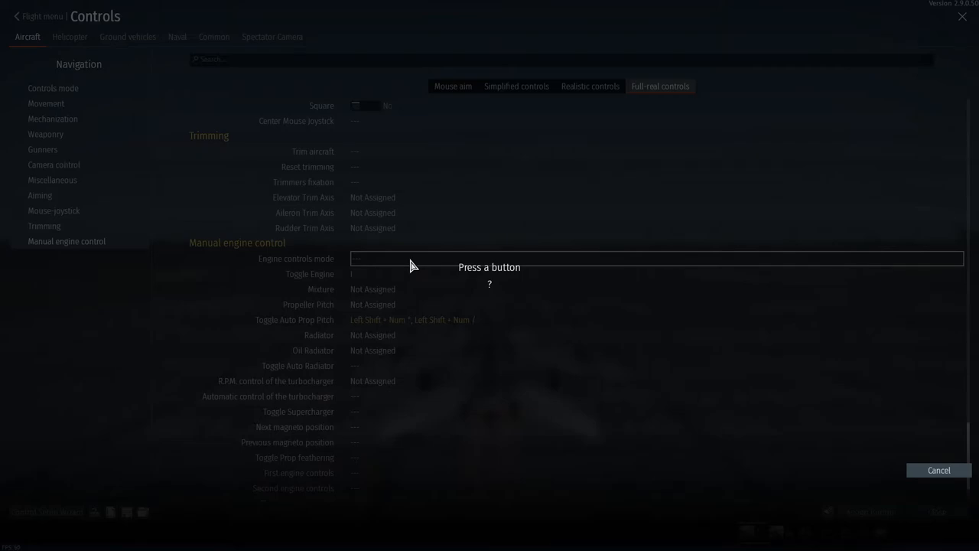
Bind Engine controls mode to `, Mixture to 1/2, and Propeller Pitch to 3/4, replacing the guided-bomb conflict
key(`)
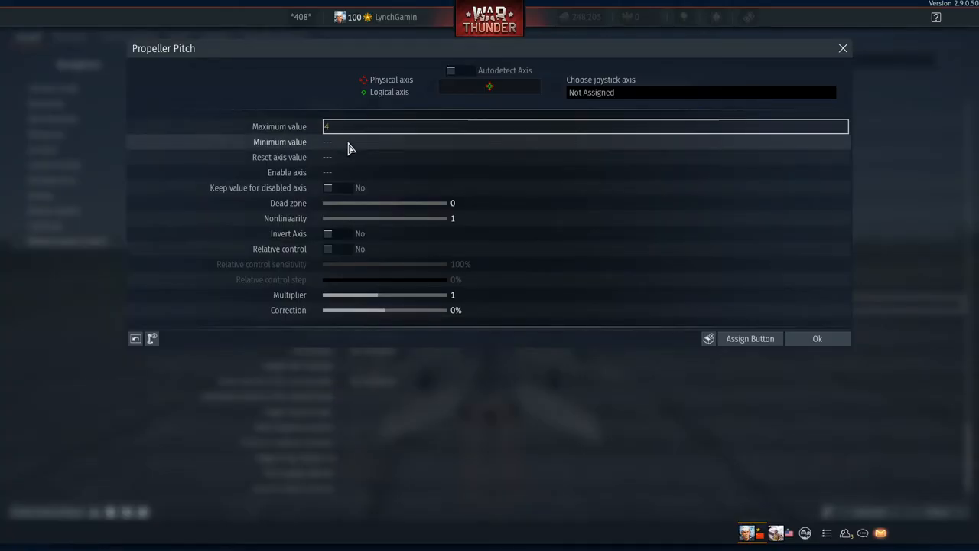
click(750, 338)
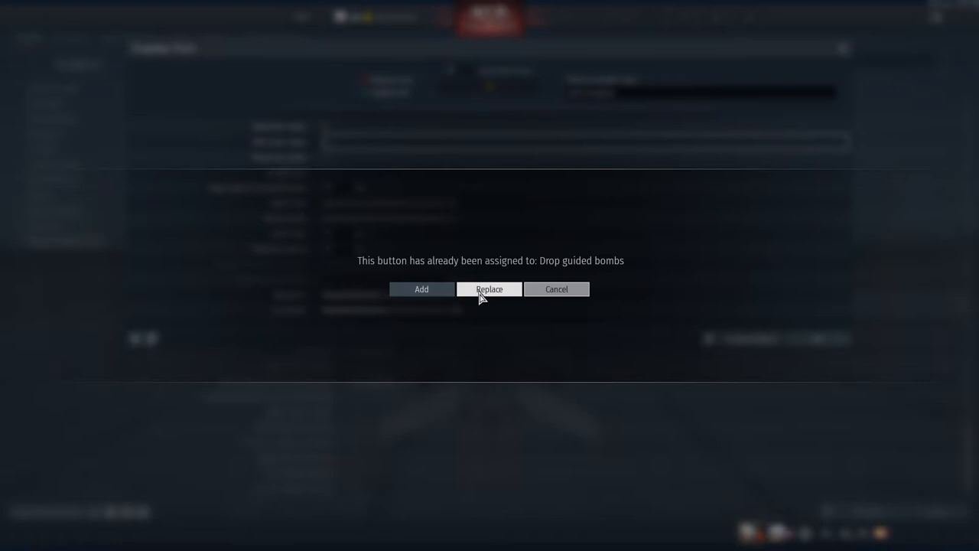
click(489, 288)
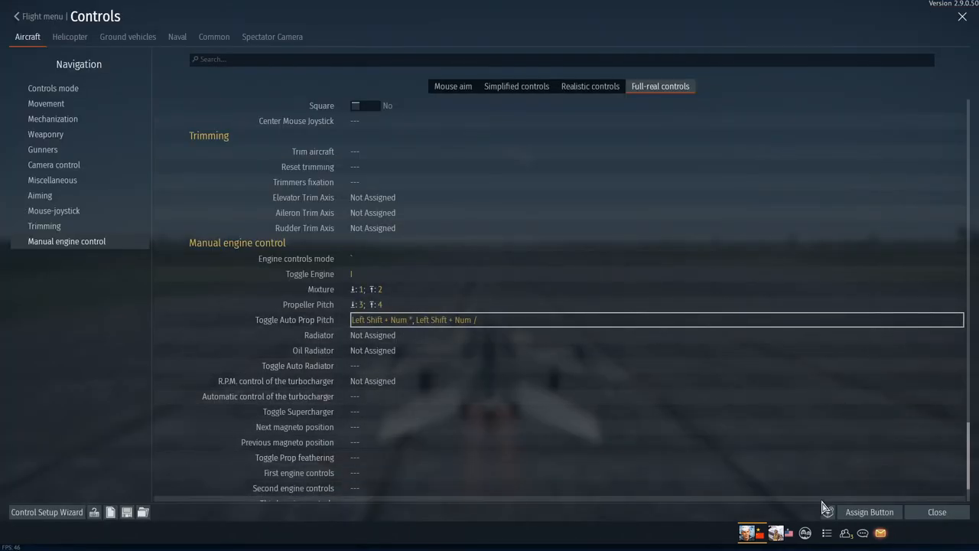
Bind auto prop pitch to 9, relative Radiator 5/6, Oil Radiator 7/8, auto radiator 0, supercharger Right Shift+\
click(867, 512)
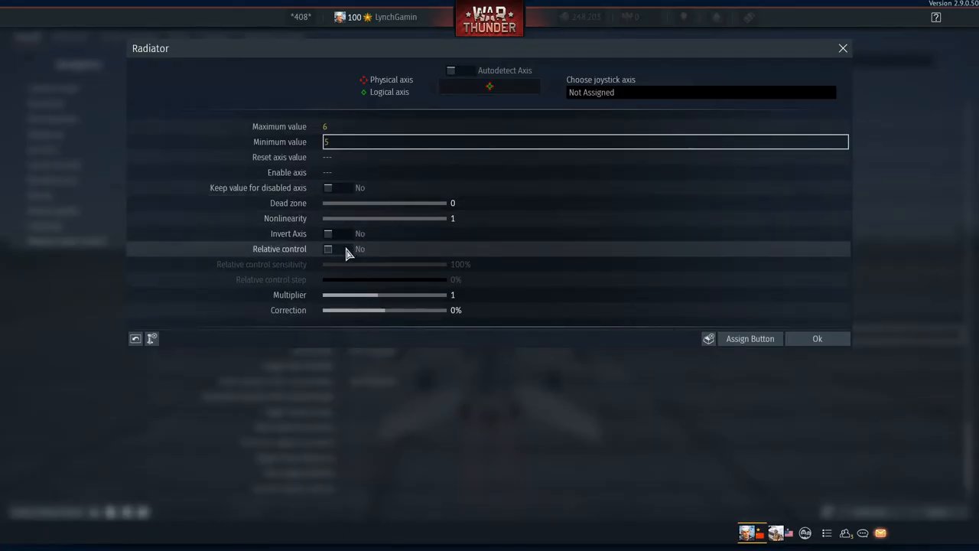
click(329, 249)
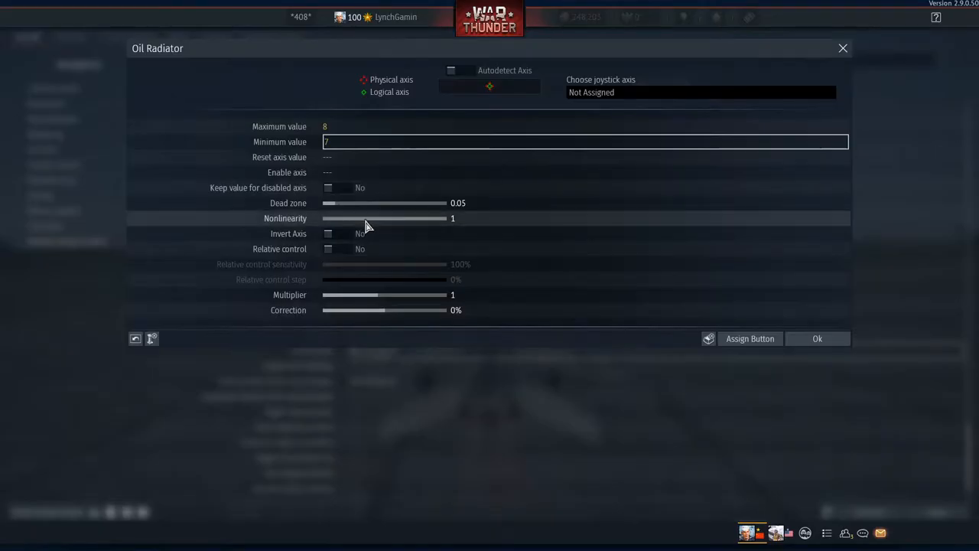
click(328, 248)
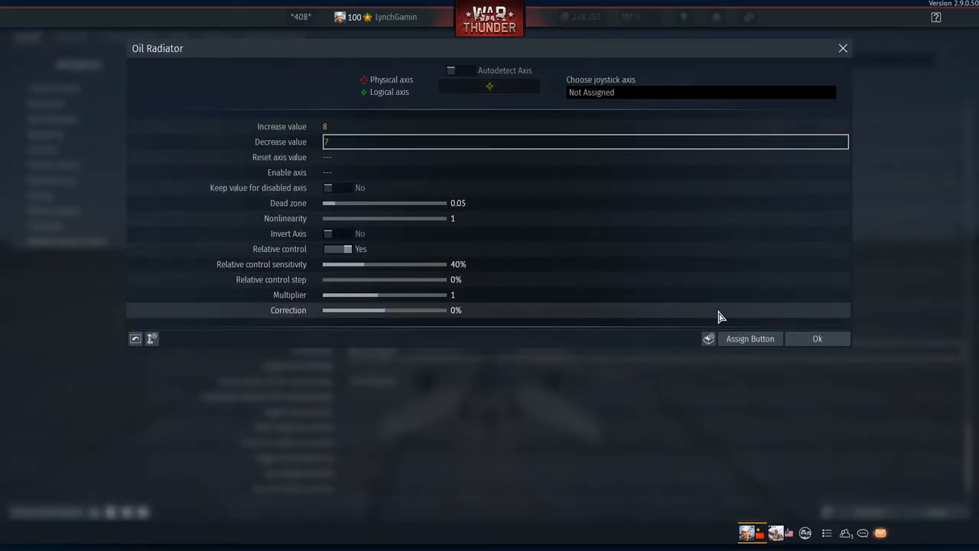
click(817, 338)
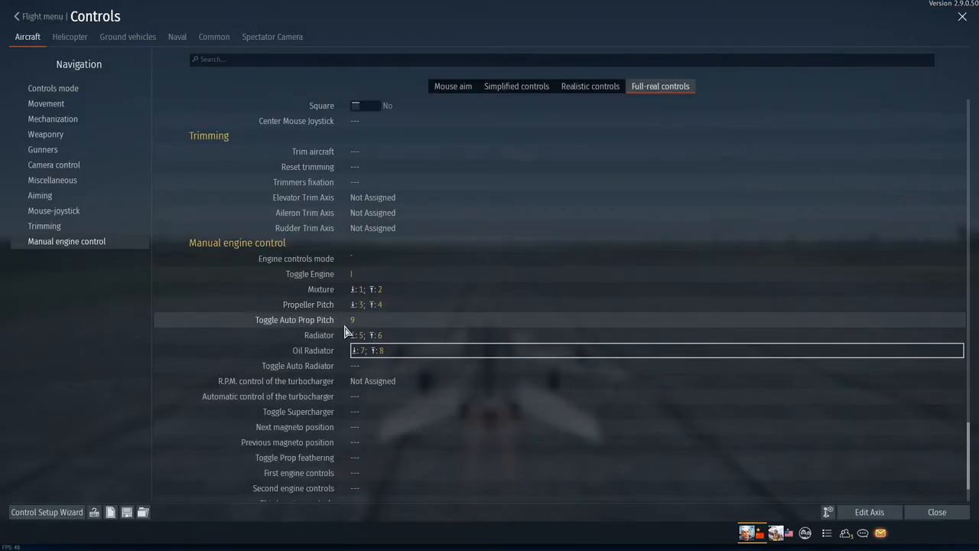
scroll(down, 3)
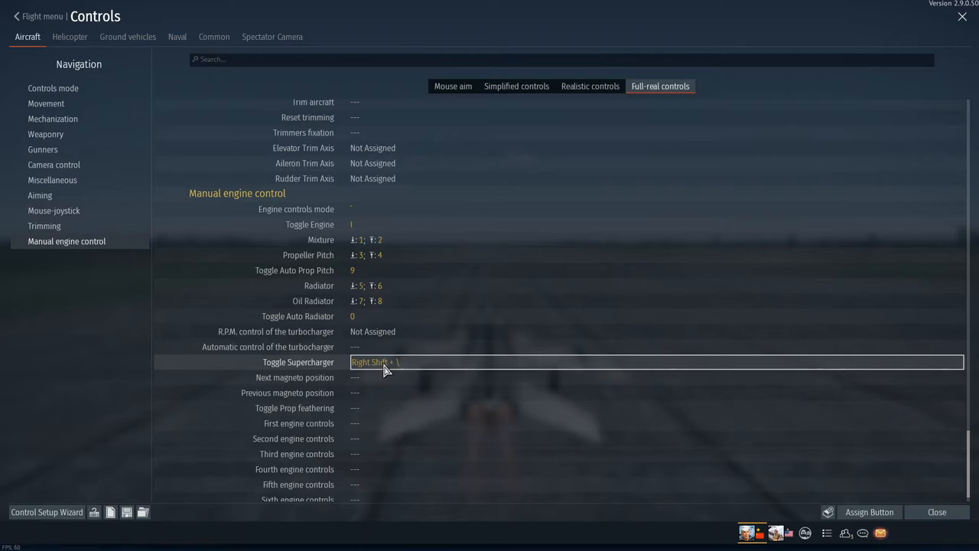
Bind First through Sixth engine selection to Num 1–Num 6
scroll(down, 3)
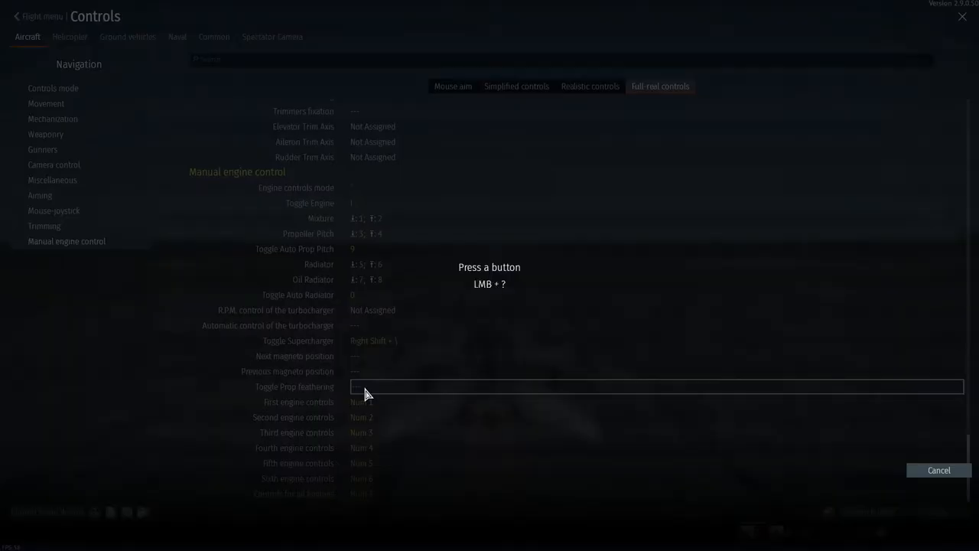
click(939, 470)
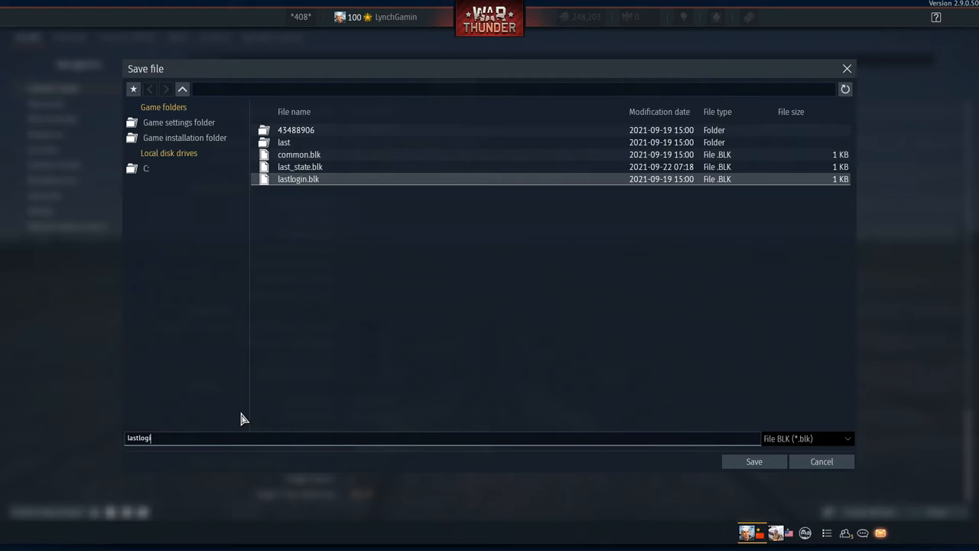
Save the controls preset as 'can people hear me now better since last tutroarial'
text(can people hea)
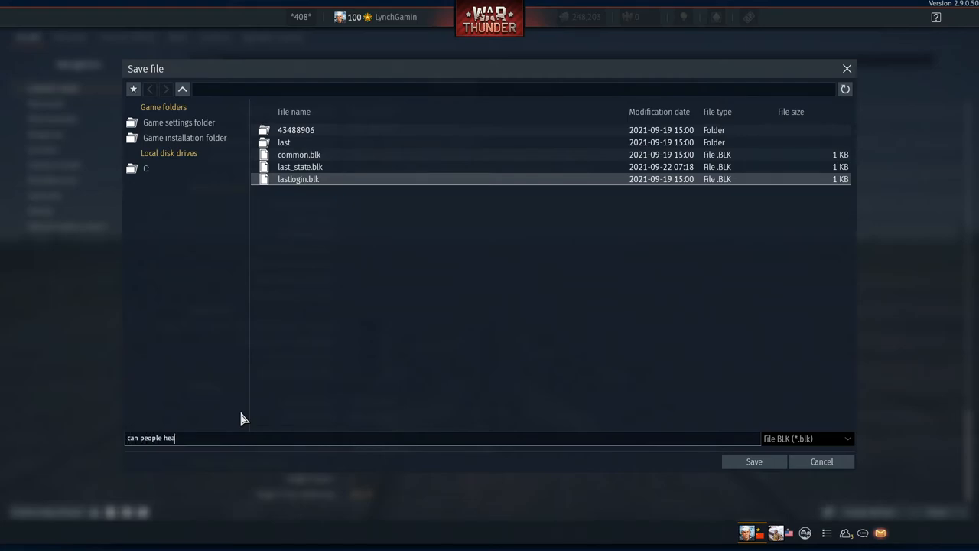
text(r me now better)
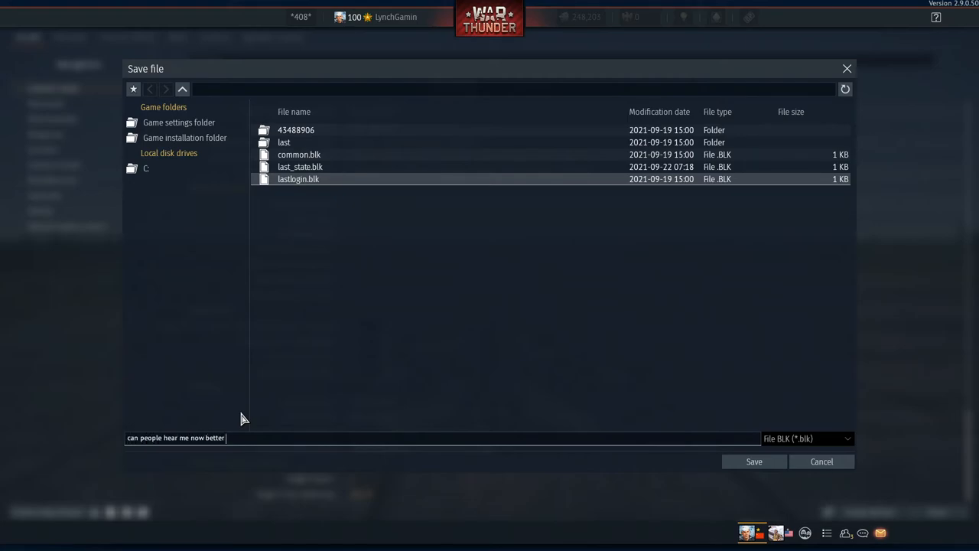
text(since last tutroa)
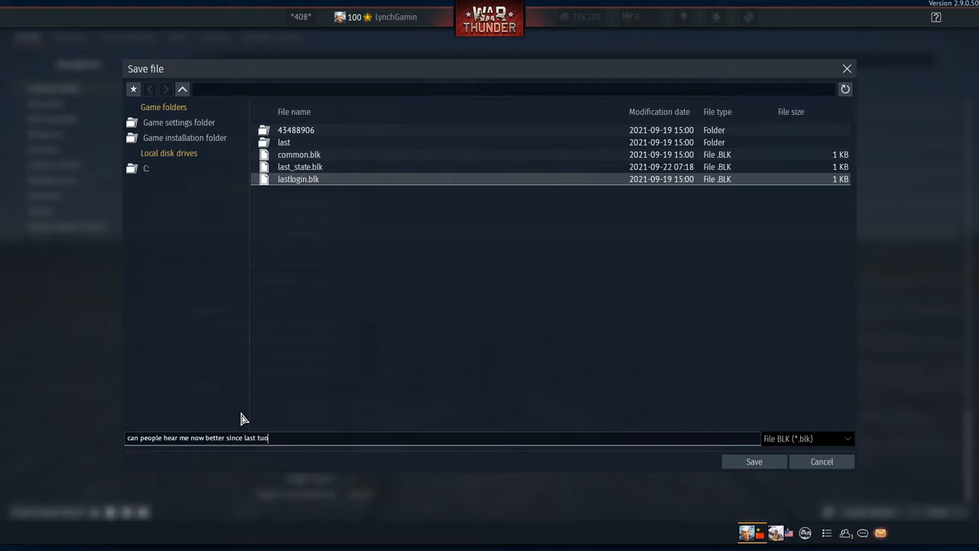
text(rial and please subscribe)
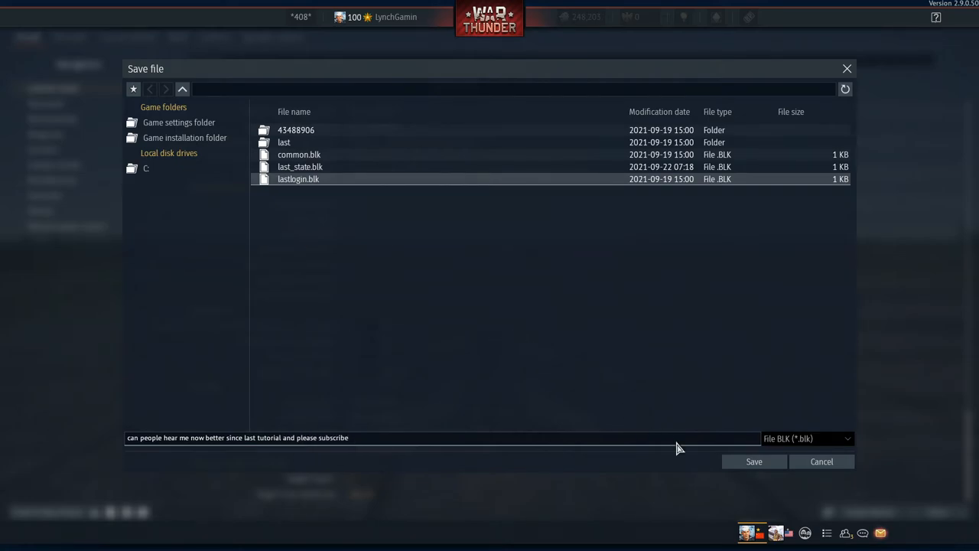
click(754, 461)
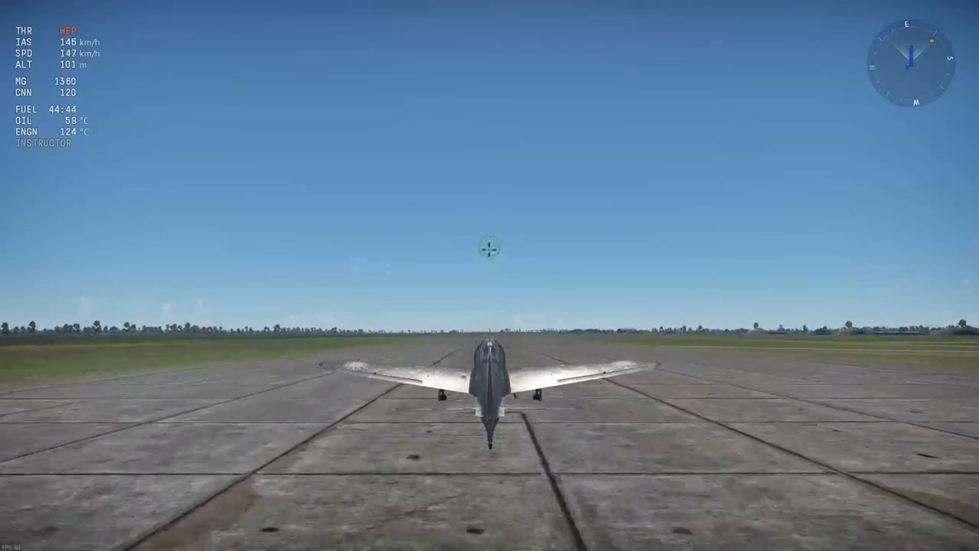
Take off at full throttle and retract the landing gear with G
key(g)
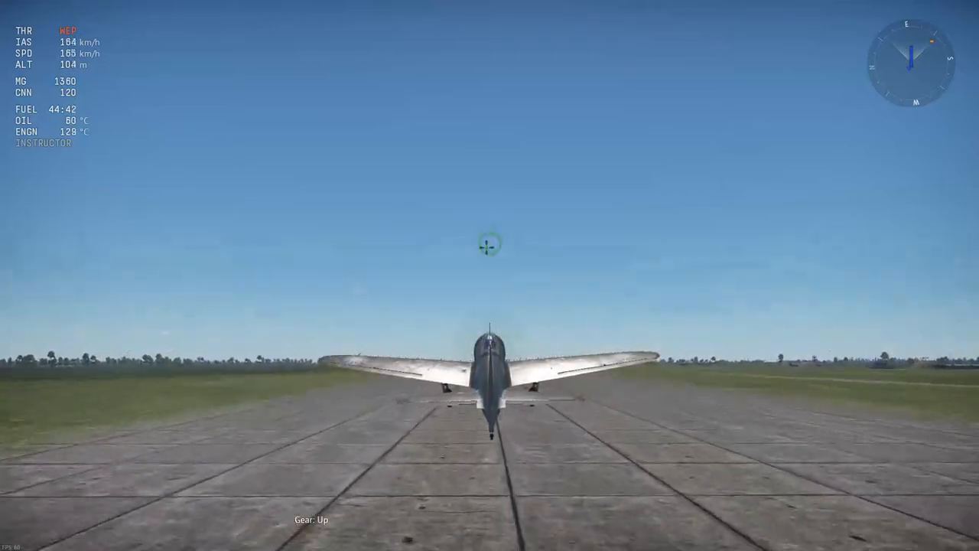